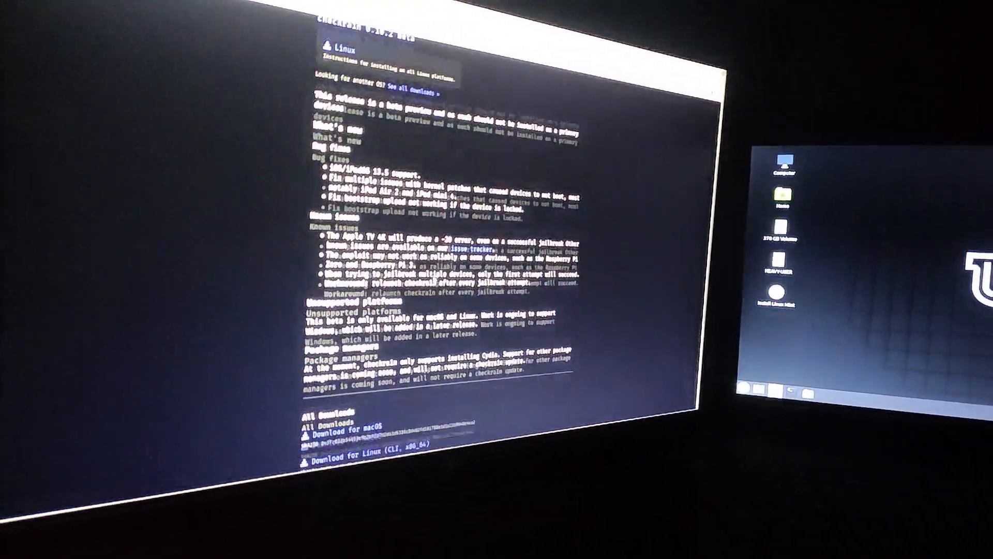
Step: Scroll the checkra.in page down to the Linux install instructions
scroll(down, 3)
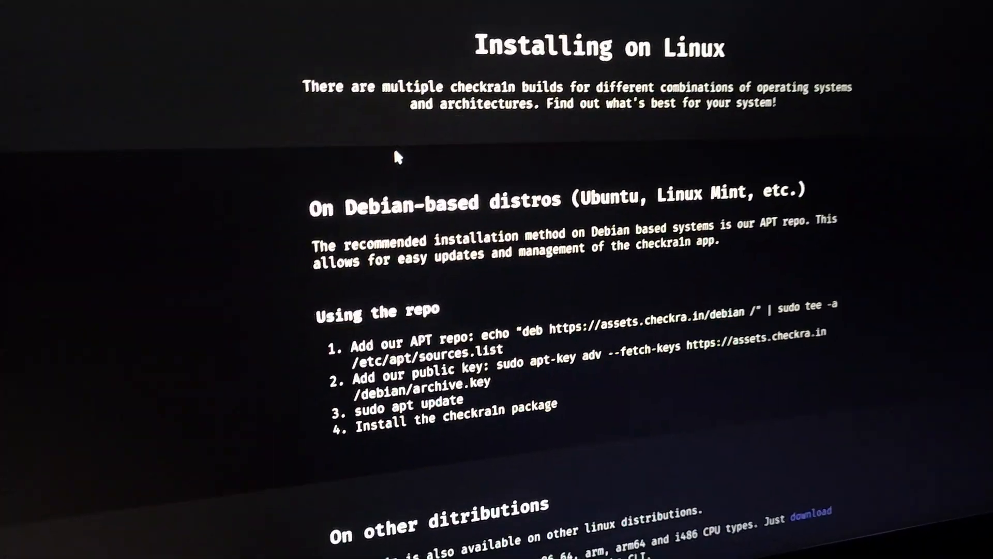
scroll(down, 3)
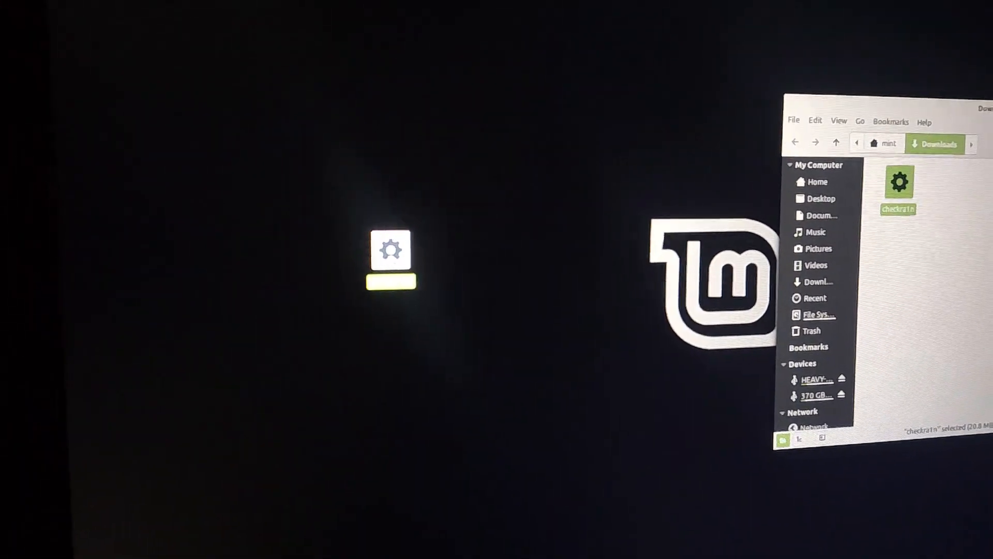
Step: Open a terminal in the Desktop folder from the desktop's right-click menu
right_click(696, 253)
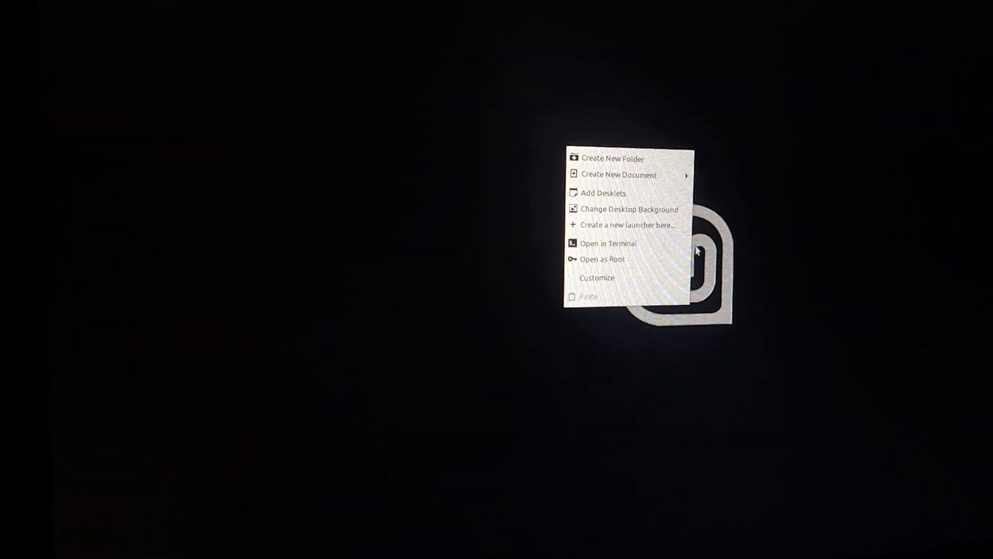
click(608, 243)
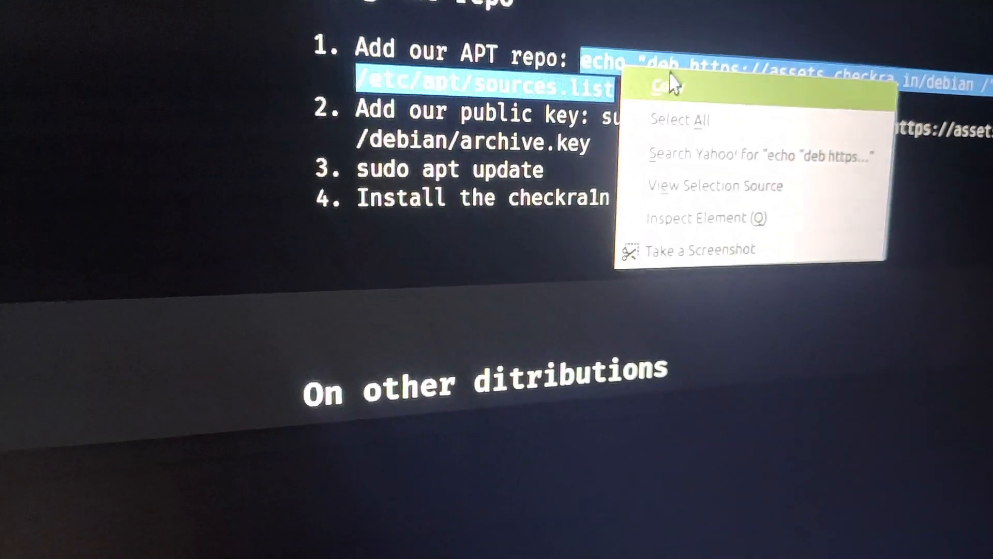
click(668, 86)
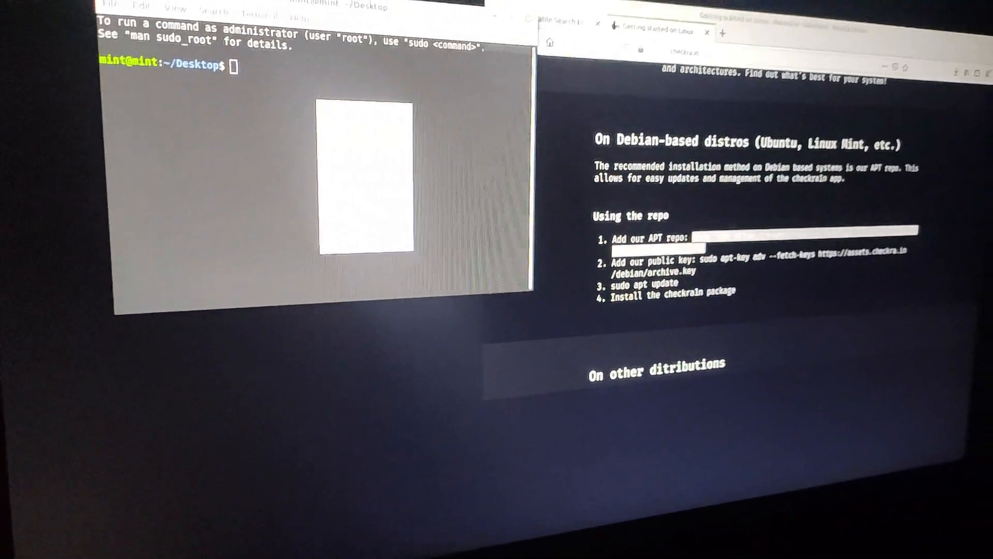
text(echo "deb https://assets.checkra.in/debian /" | sudo tee -a /etc/apt/sources.list)
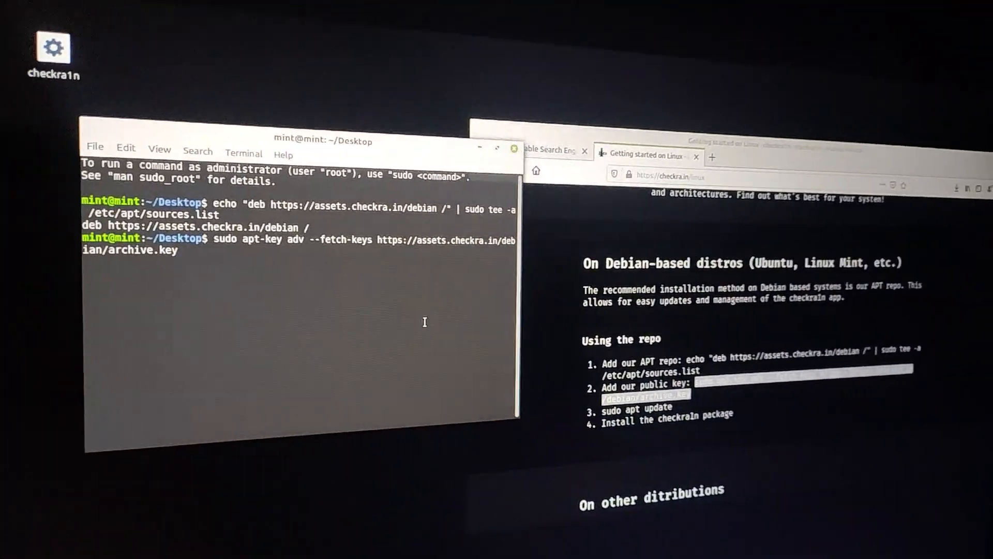
key(Return)
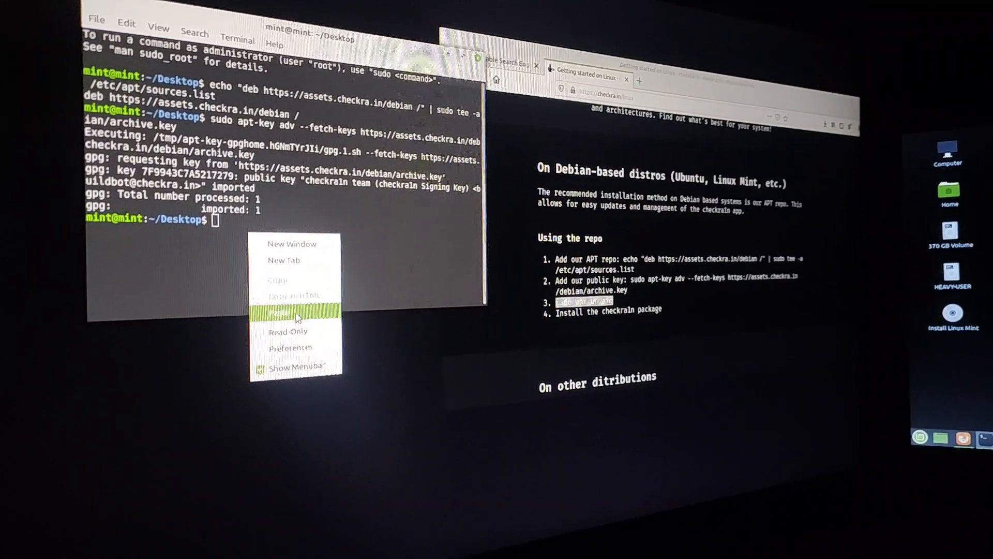
Step: Paste and run sudo apt update, then submit 'Install the checkraln package'
click(294, 313)
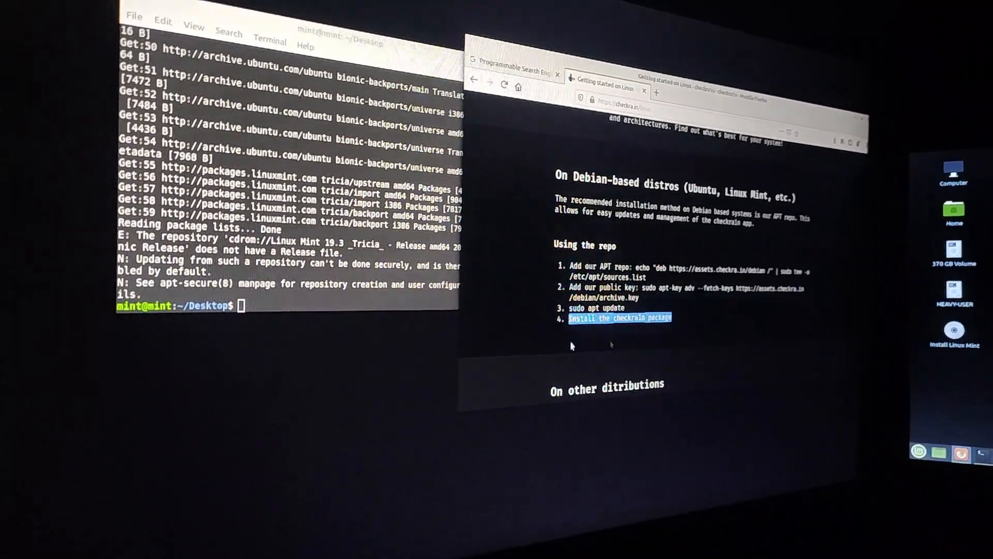
text(Install the checkraln package)
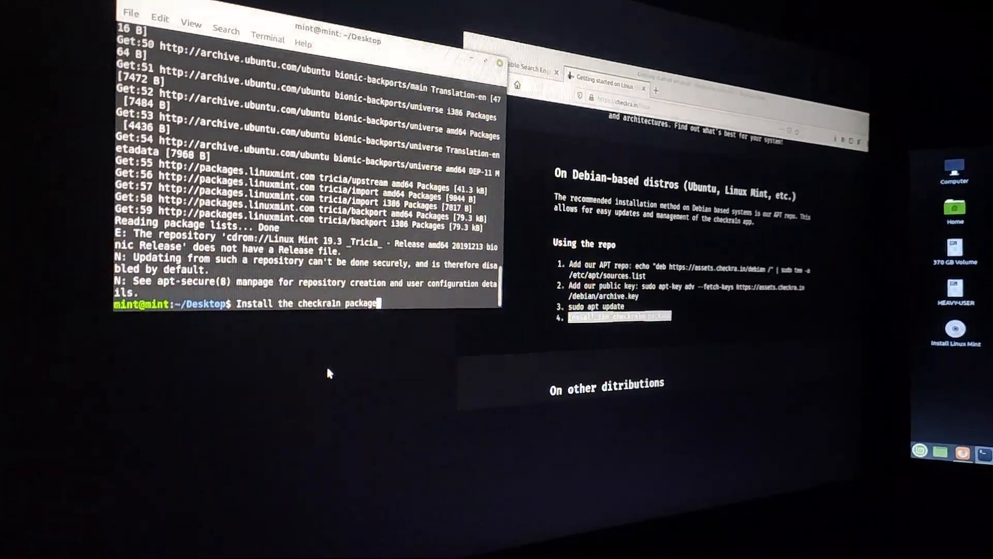
key(Return)
text(c)
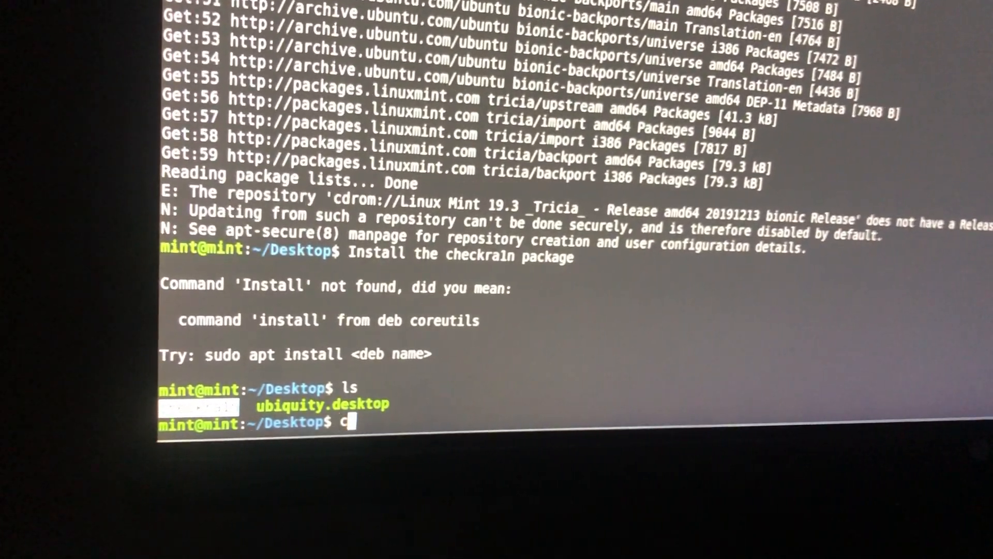
Step: Run chmod =x checkra1n to make the downloaded file executable
text(hmod =)
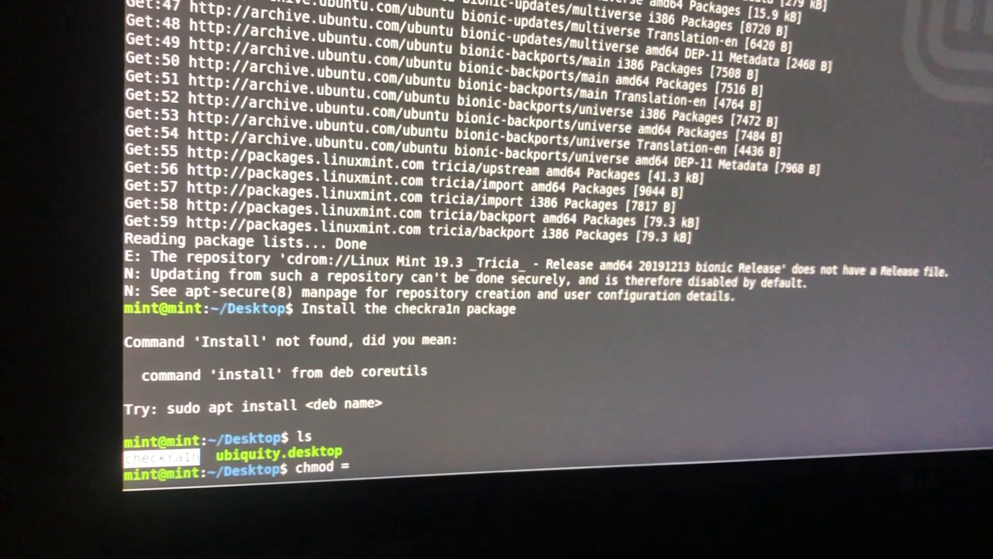
text(x checkra1n)
text(.)
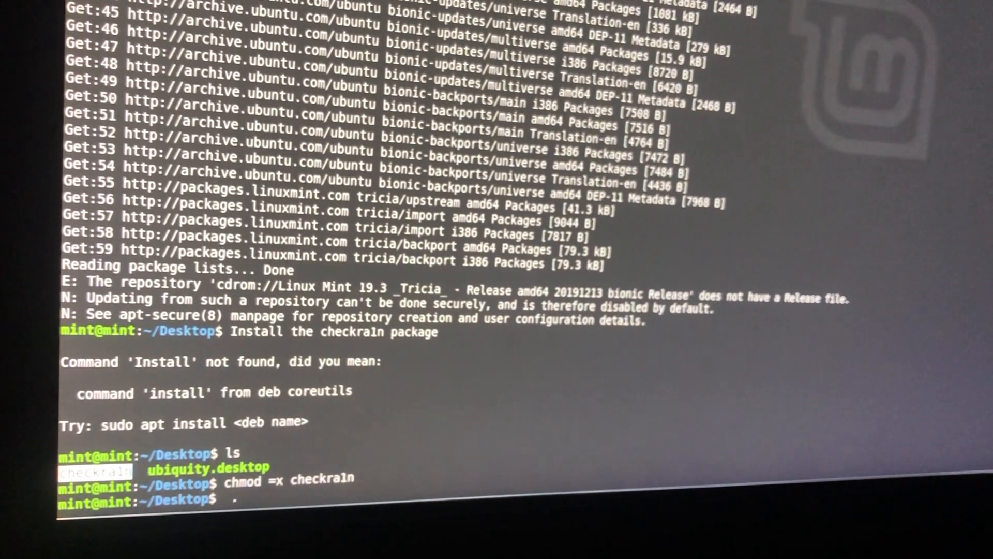
Step: Launch ./checkra1n, then start typing sudo ./checkra1n
text(?)
text(sudo)
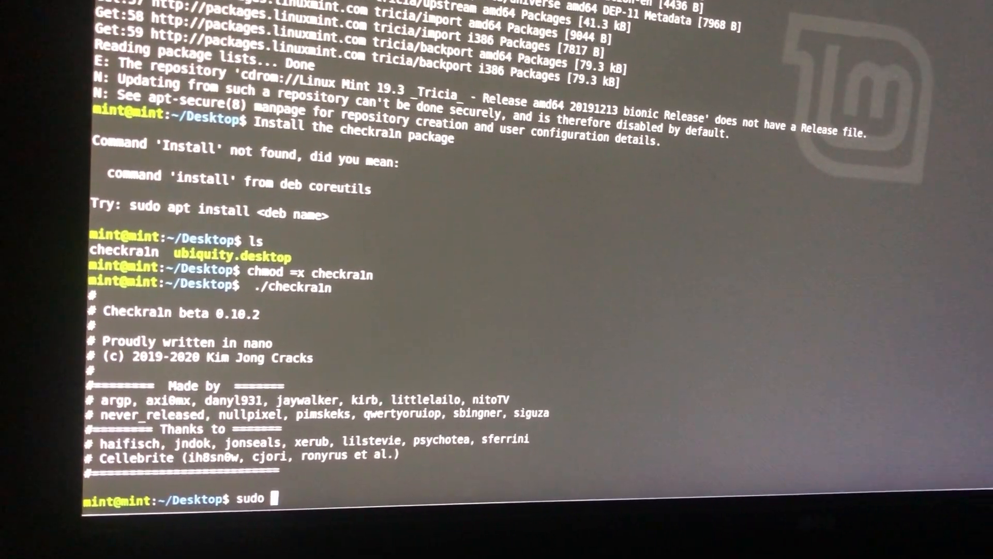
text(./)
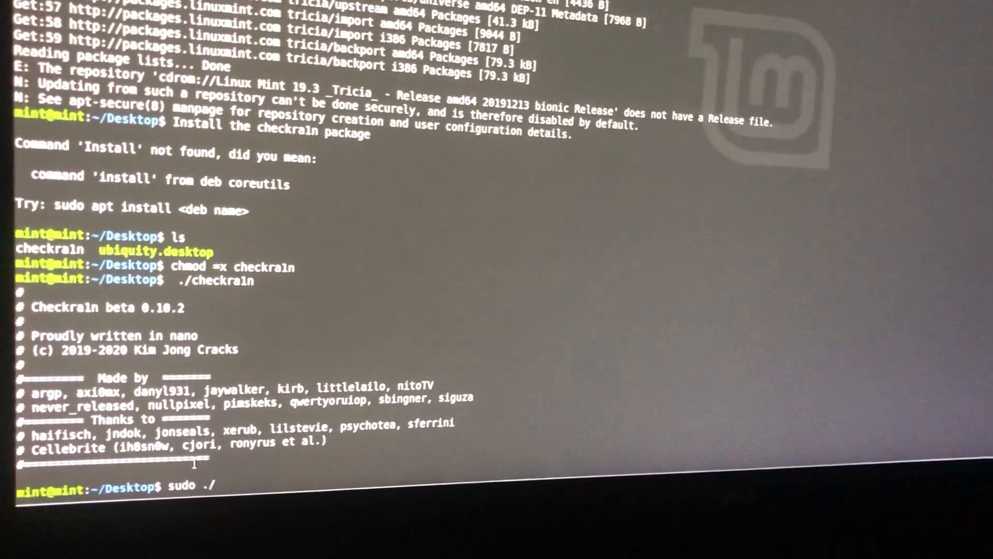